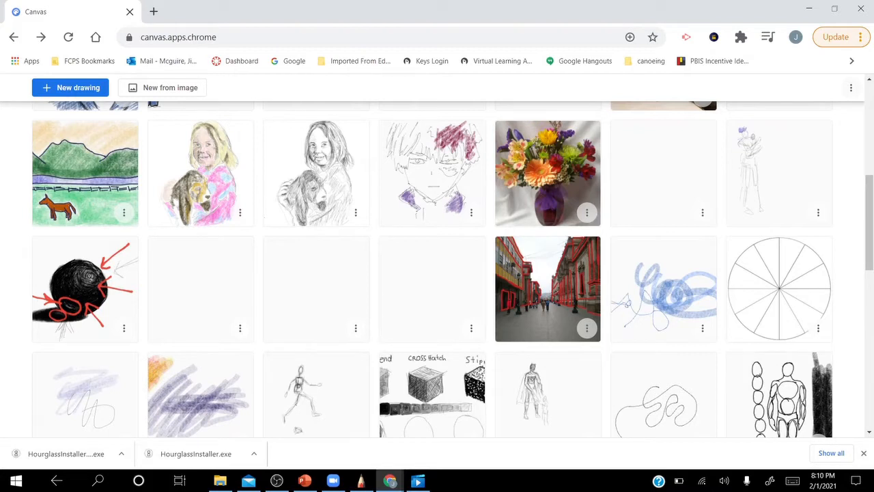
Start a new blank drawing from the Canvas home gallery
left_click(71, 88)
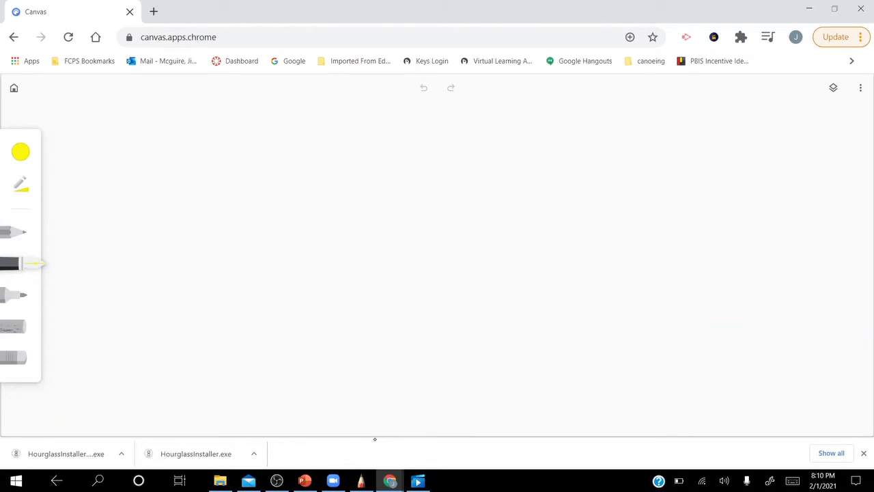
Show the Layers panel and add new empty layers above the background
left_click(833, 88)
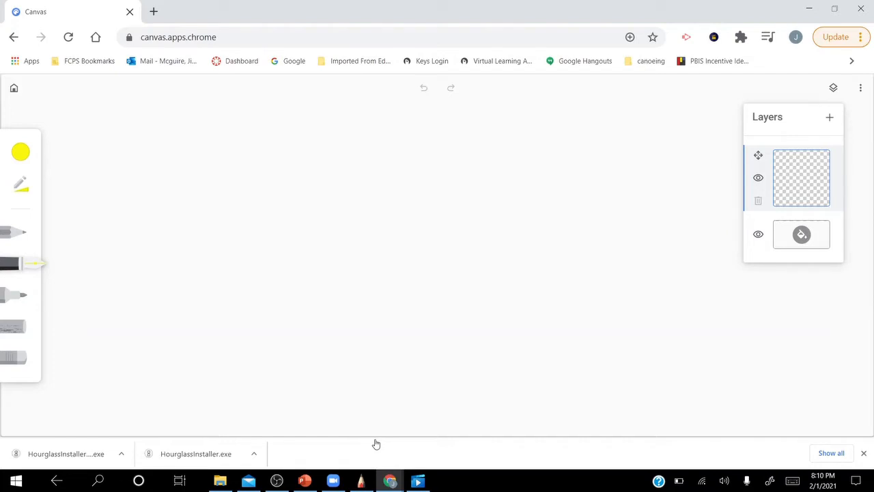
left_click(829, 117)
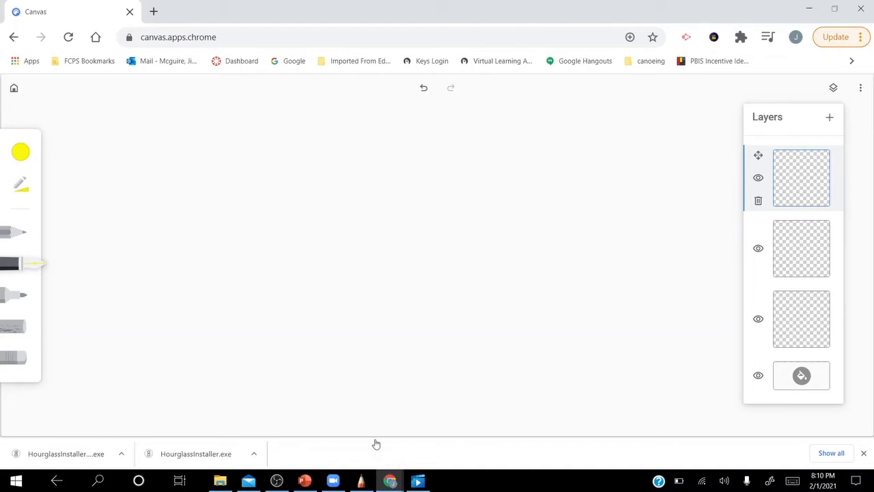
Pick a dark navy blue for the pen in the colour chooser, shifting hue from cyan
left_click(19, 151)
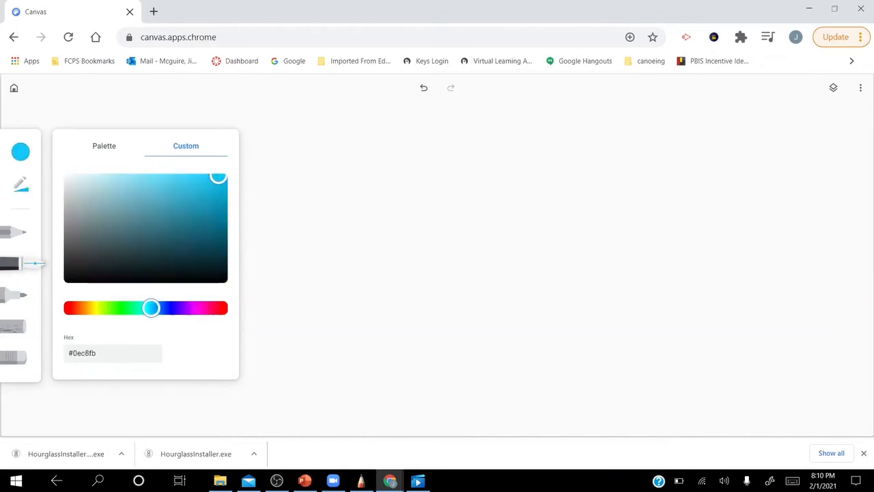
left_click_drag(151, 307, 163, 308)
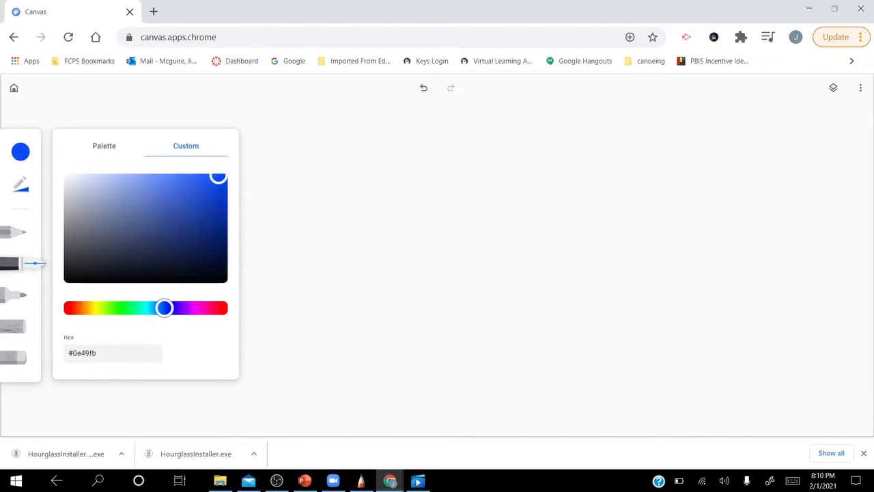
mouse_move(377, 442)
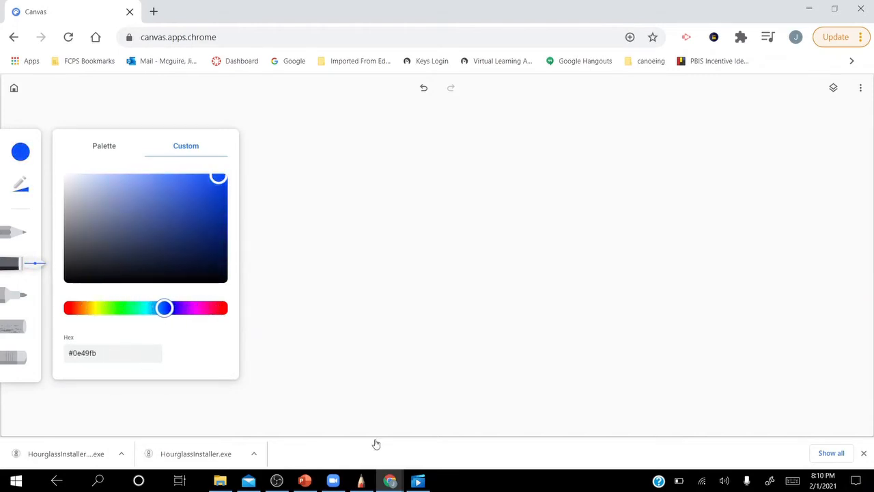
left_click(120, 191)
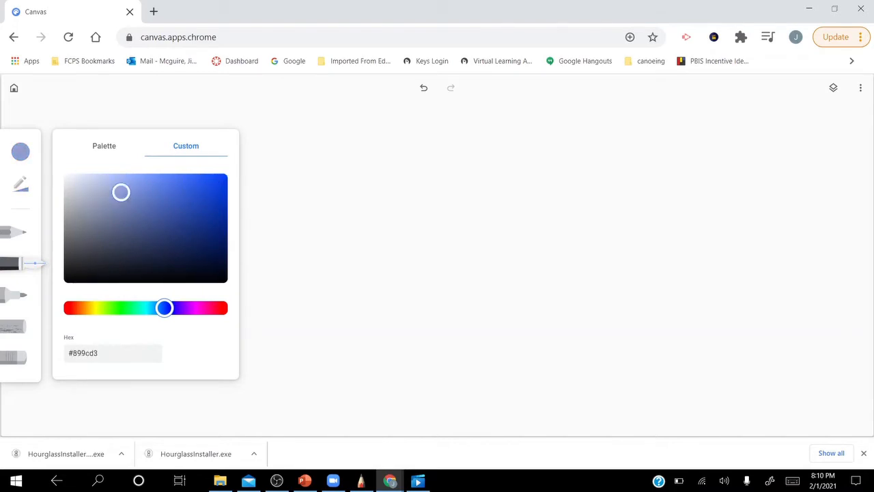
left_click(145, 252)
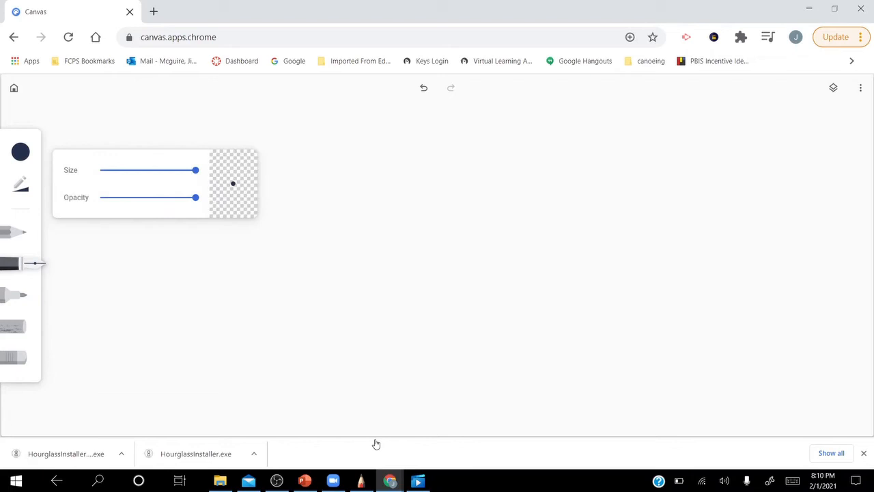
mouse_move(375, 439)
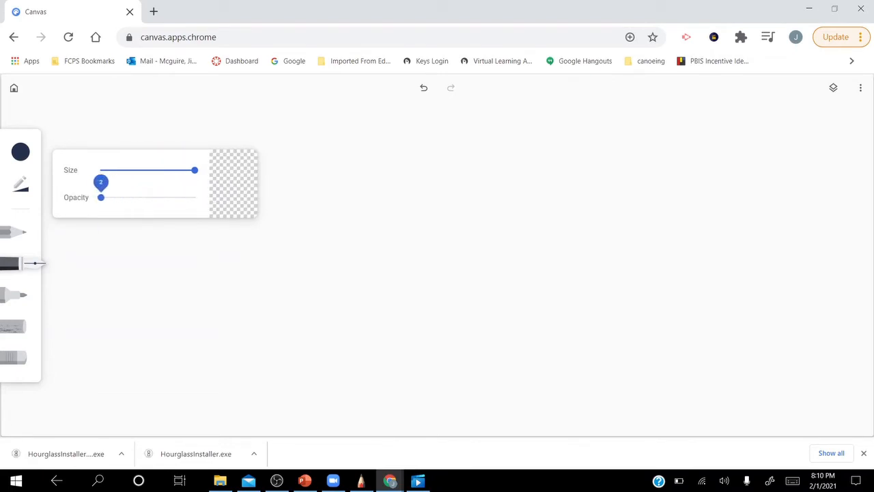
Set the pen to full opacity and a medium stroke size, keeping dark navy
left_click_drag(101, 197, 189, 196)
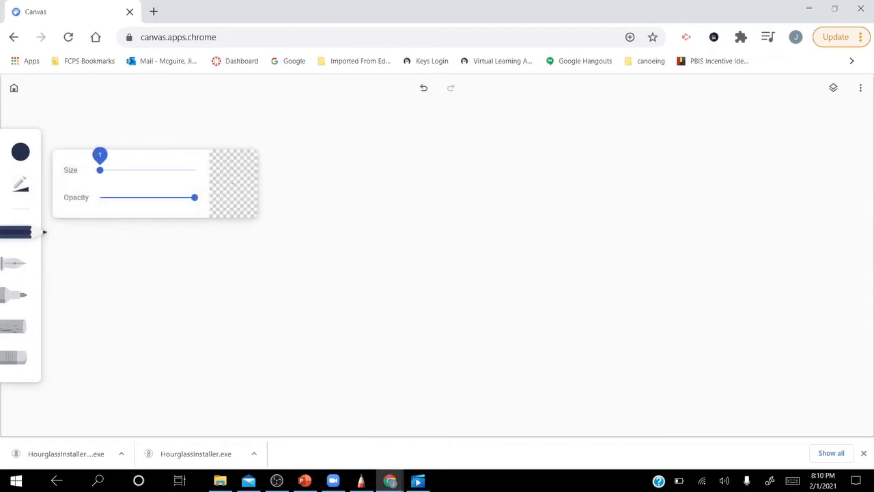
left_click_drag(100, 169, 195, 169)
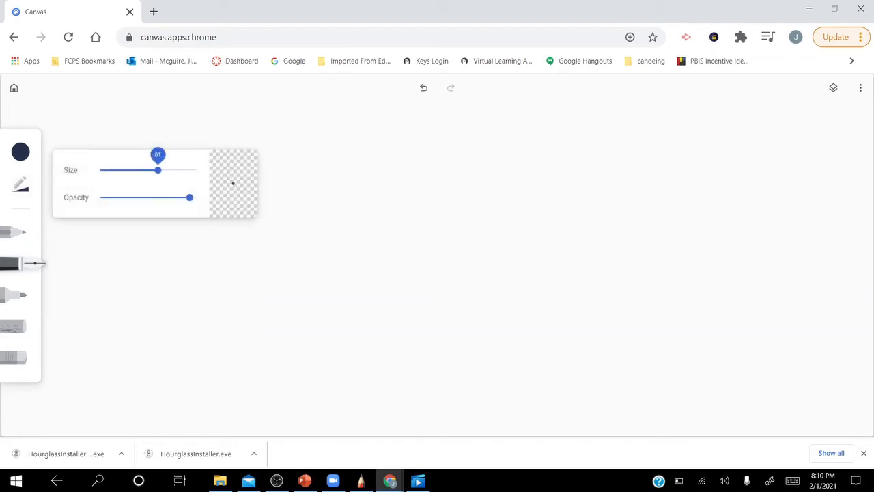
left_click_drag(157, 170, 197, 169)
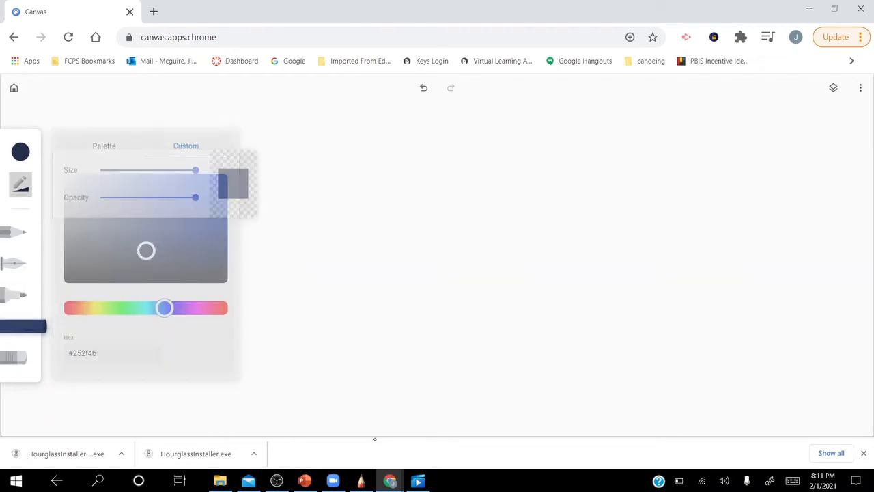
left_click(232, 183)
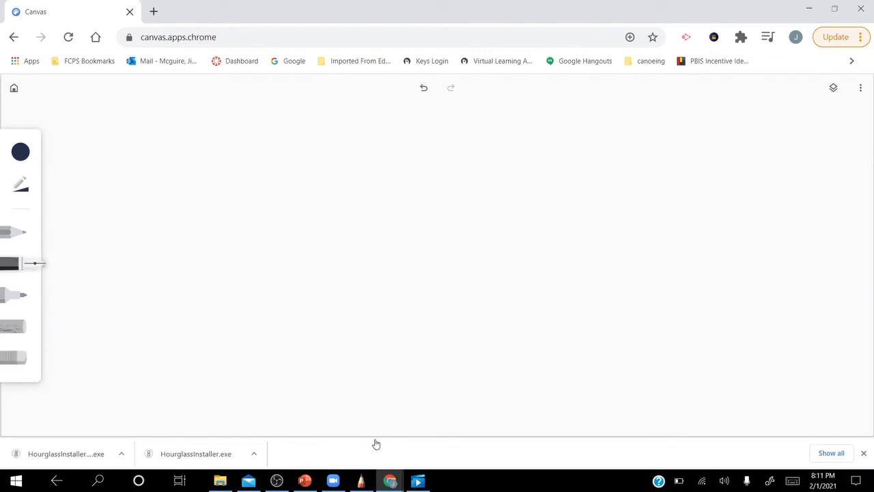
Draw a navy circle outline, two small eyes and a curved smile inside it
left_click(833, 88)
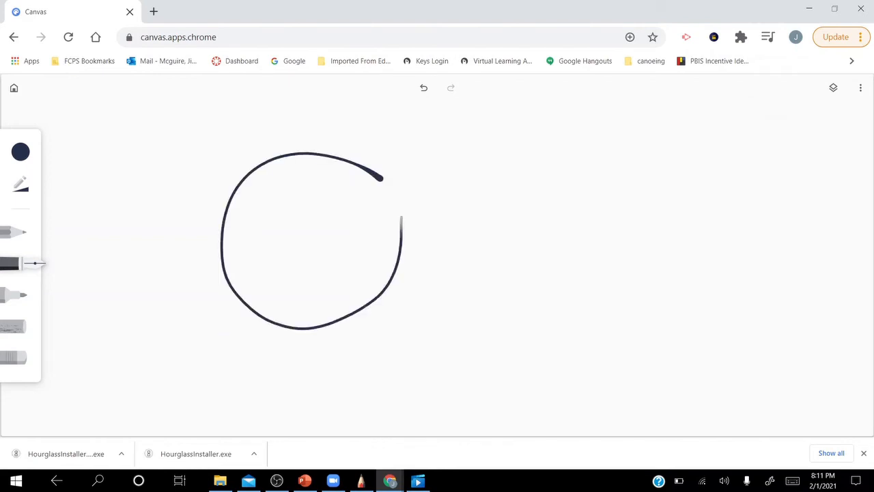
left_click_drag(270, 216, 335, 232)
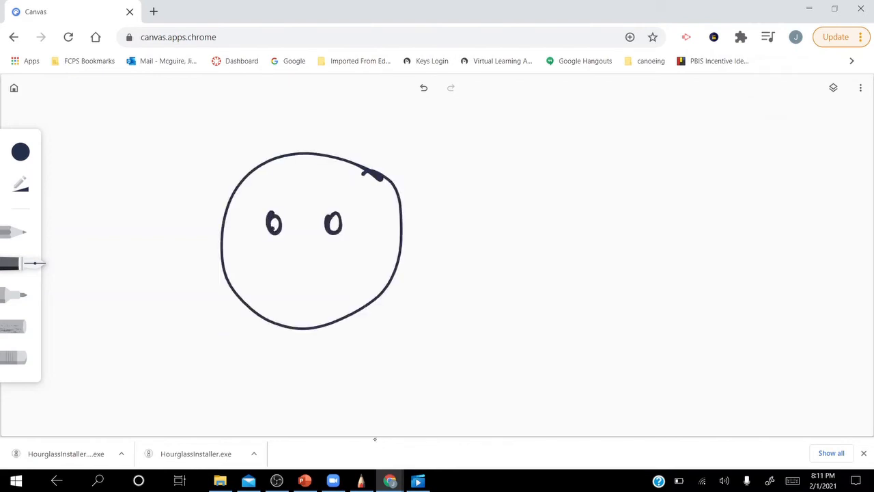
left_click_drag(270, 266, 348, 266)
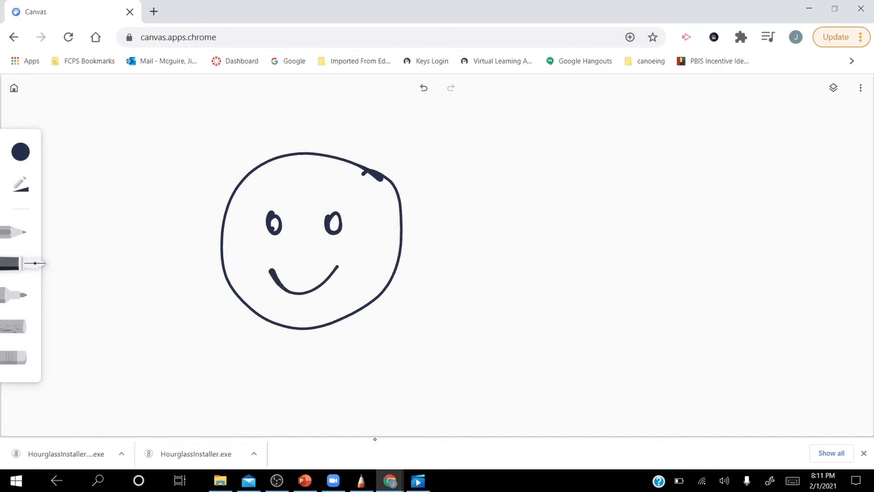